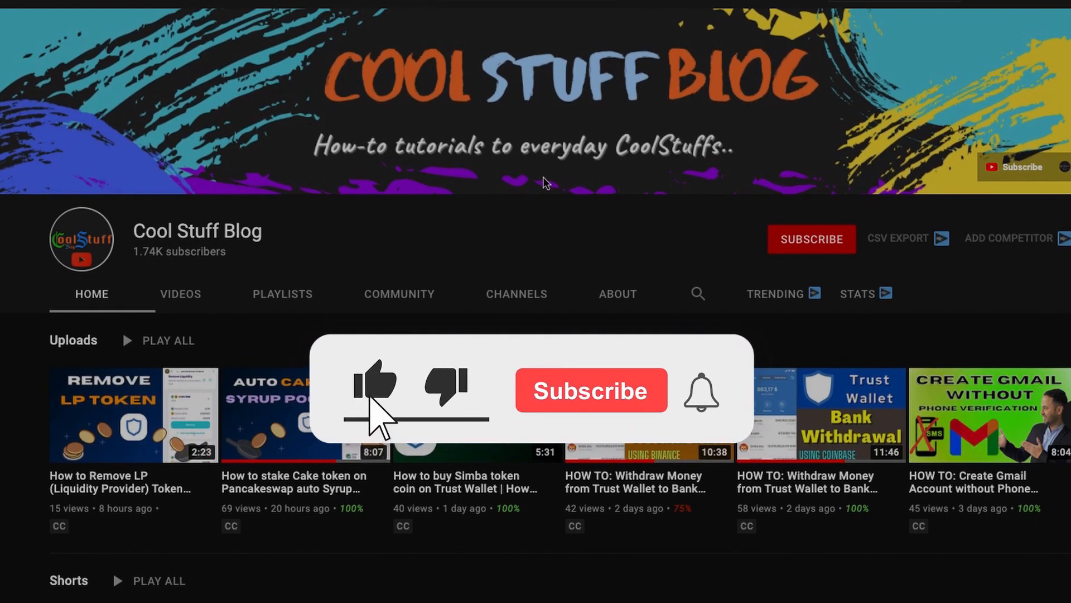
Step: Open coinmarketcap.com in Trust Wallet's browser and browse its listings
left_click(591, 390)
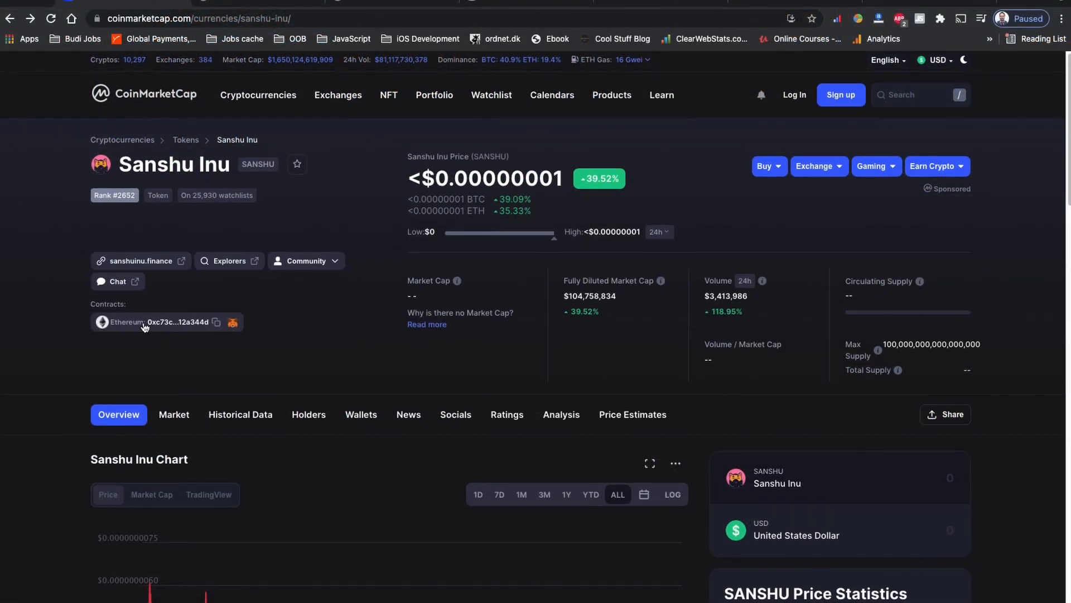
scroll("down", 3)
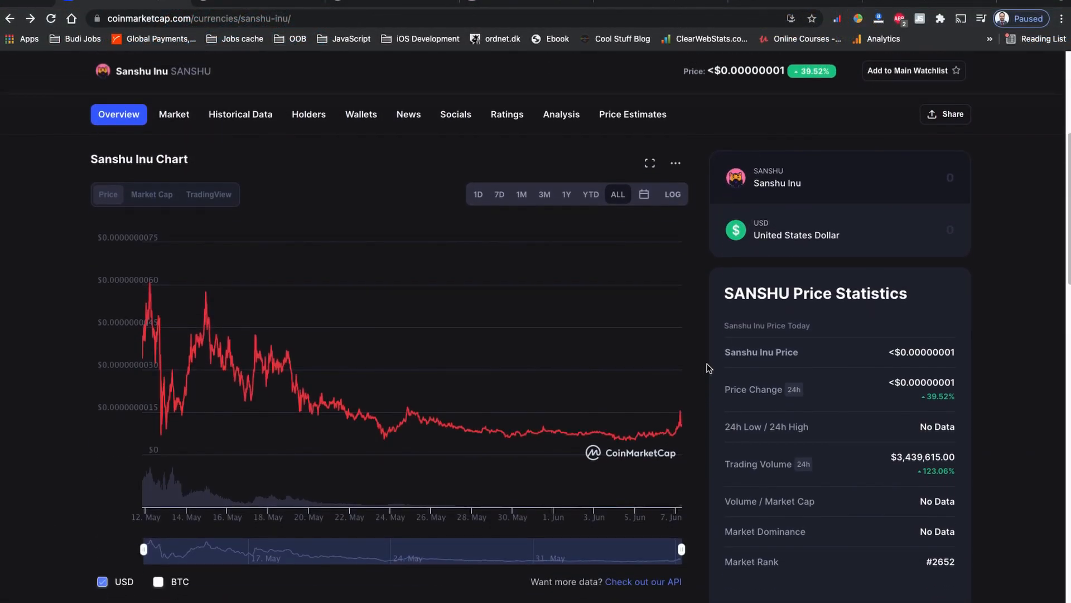
scroll("down", 3)
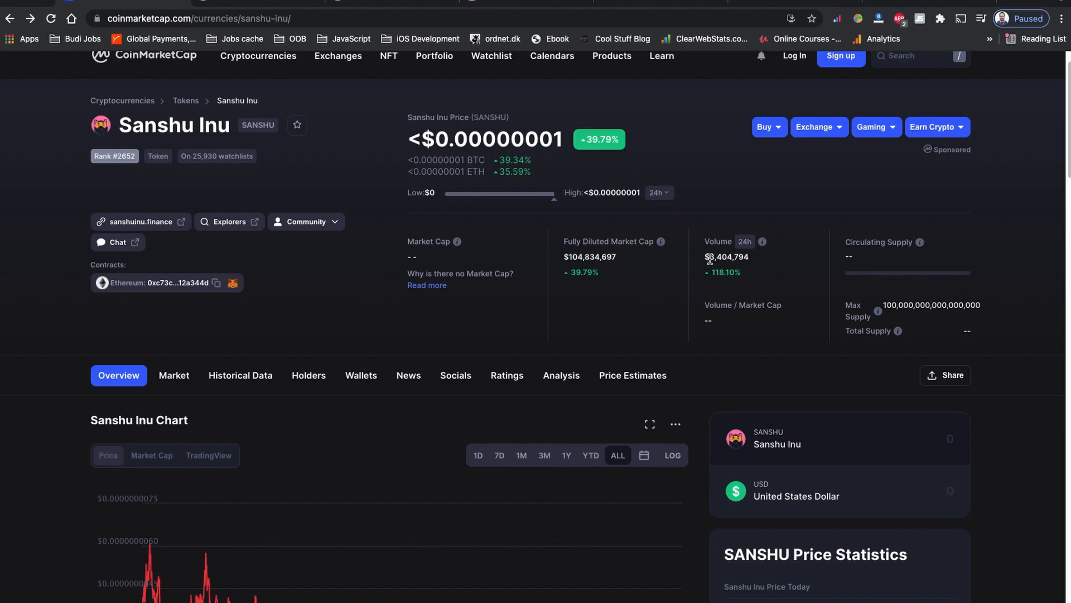
mouse_move(750, 261)
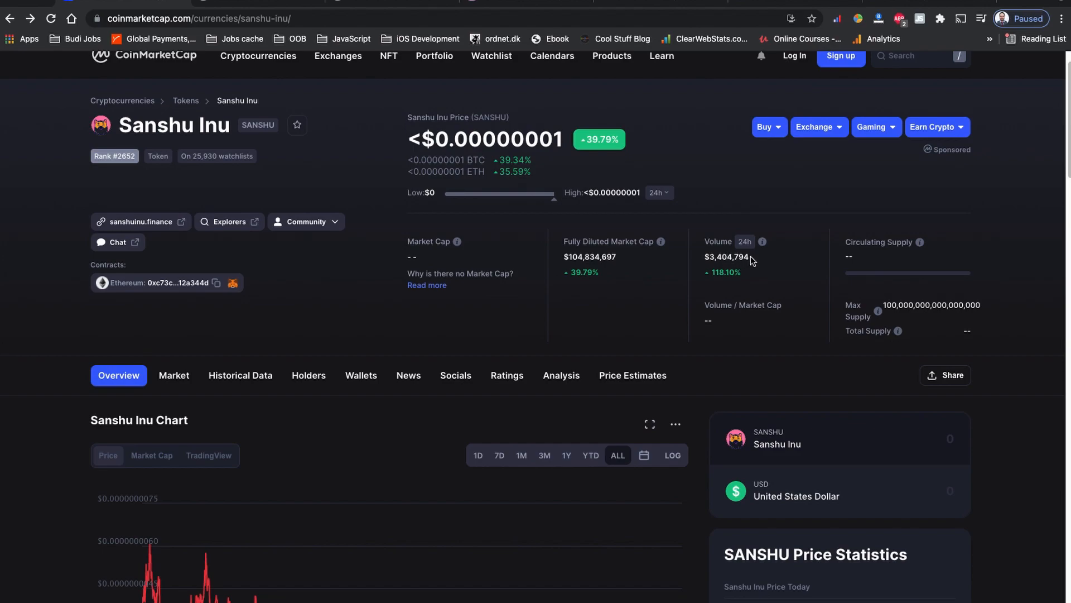
scroll("down", 3)
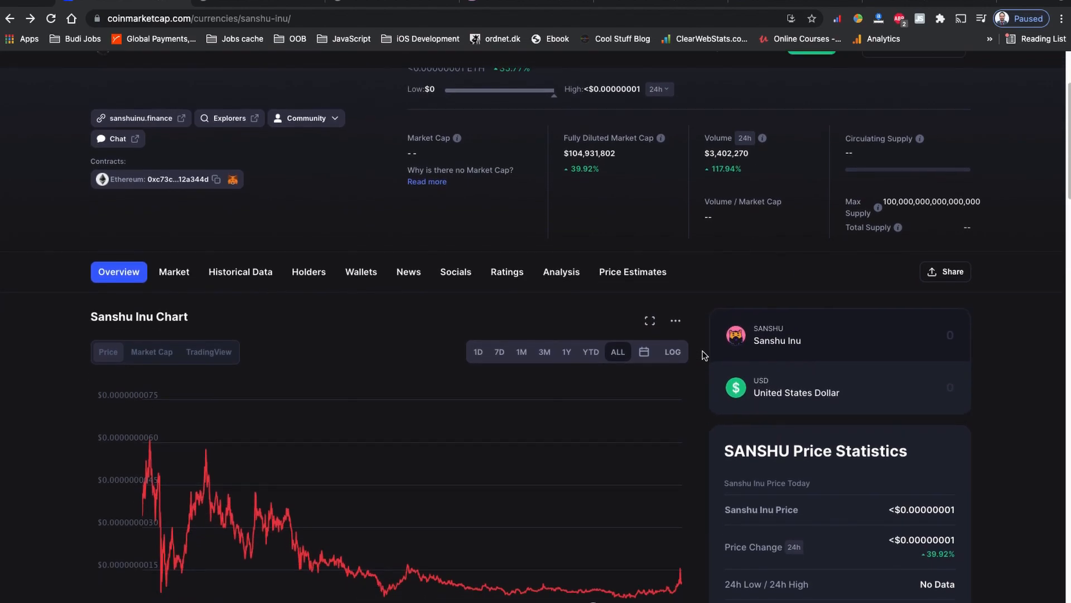
scroll("down", 3)
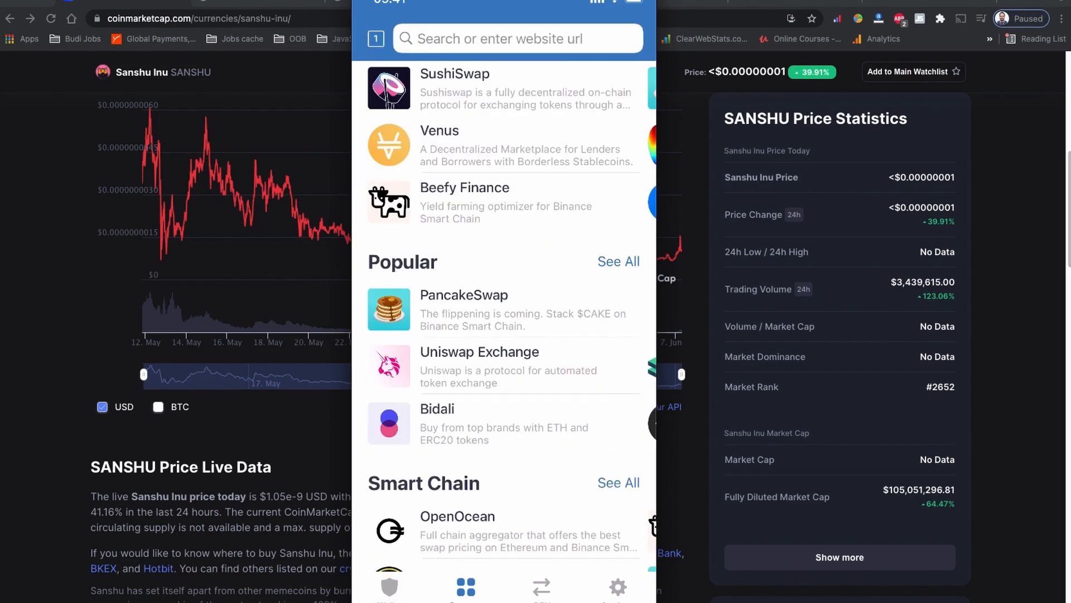
Step: Open CoinMarketCap's Sanshu Inu page and scroll to its Ethereum contract
scroll("down", 3)
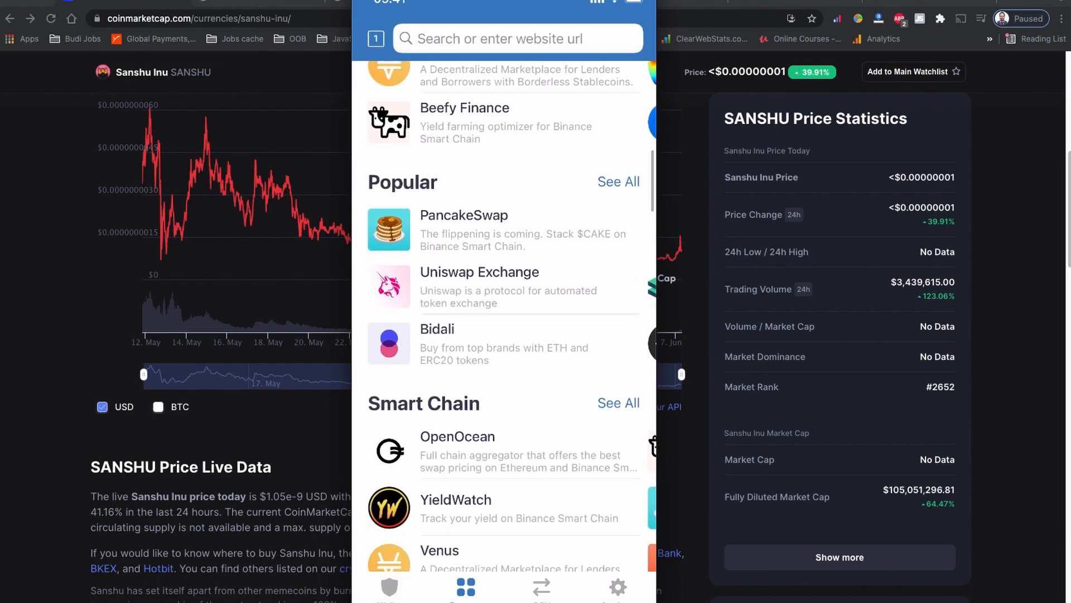
left_click(479, 287)
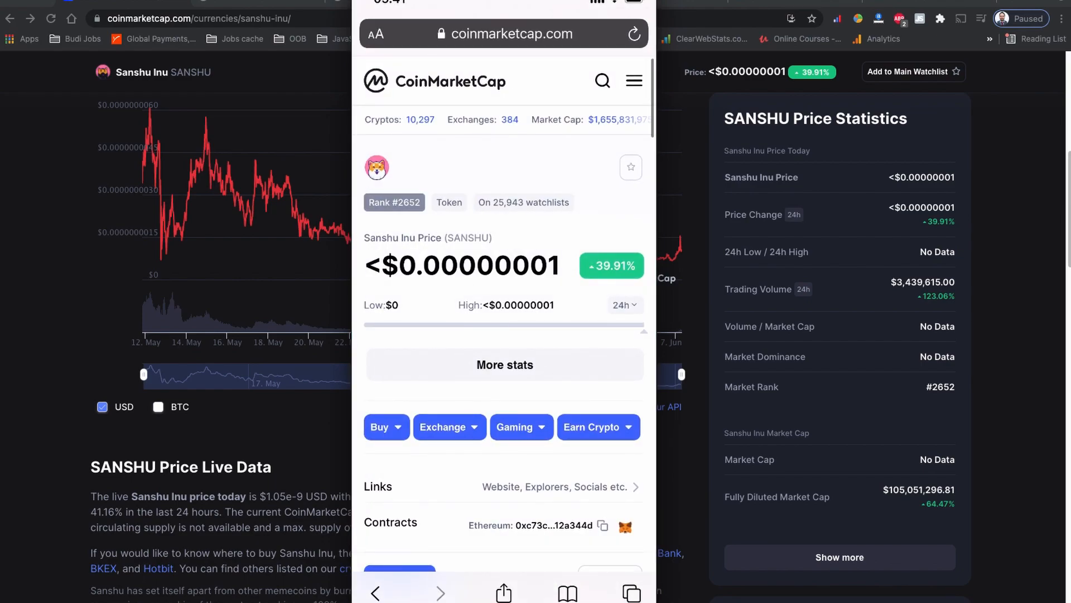
scroll("down", 3)
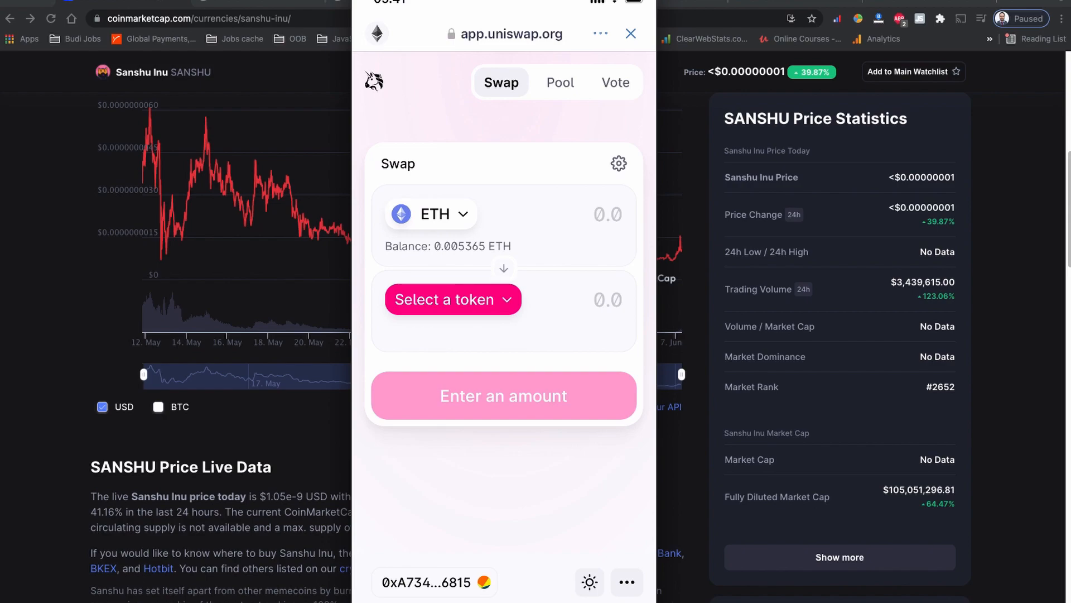
Step: Paste contract 109e4052f70D5466D0C312A344D as the receive token and import SANSHU despite the warning
left_click(453, 299)
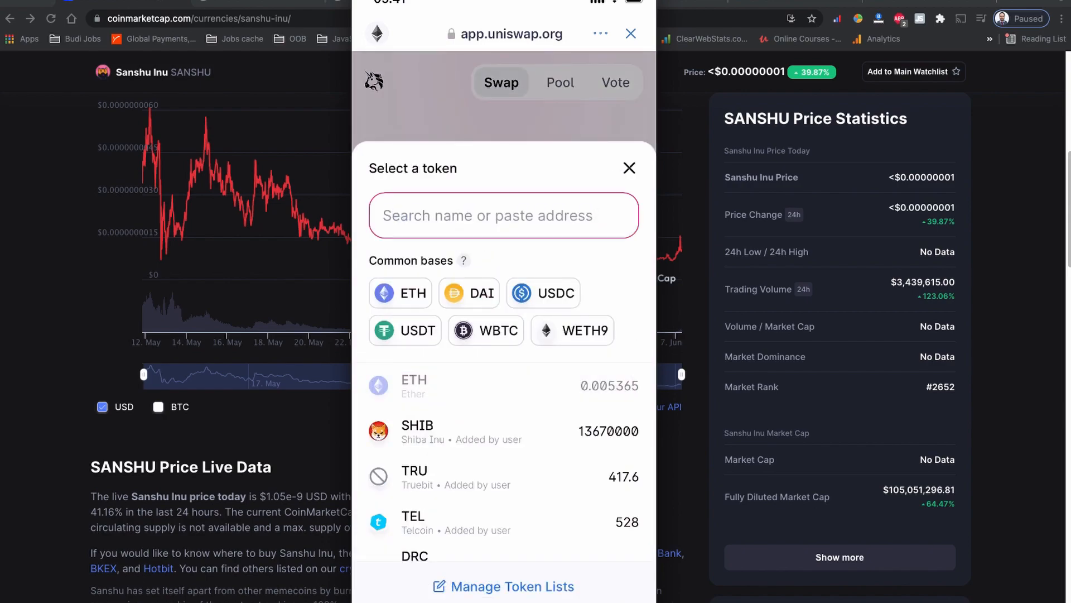
type("109e4052f70D5466D0C312A344D")
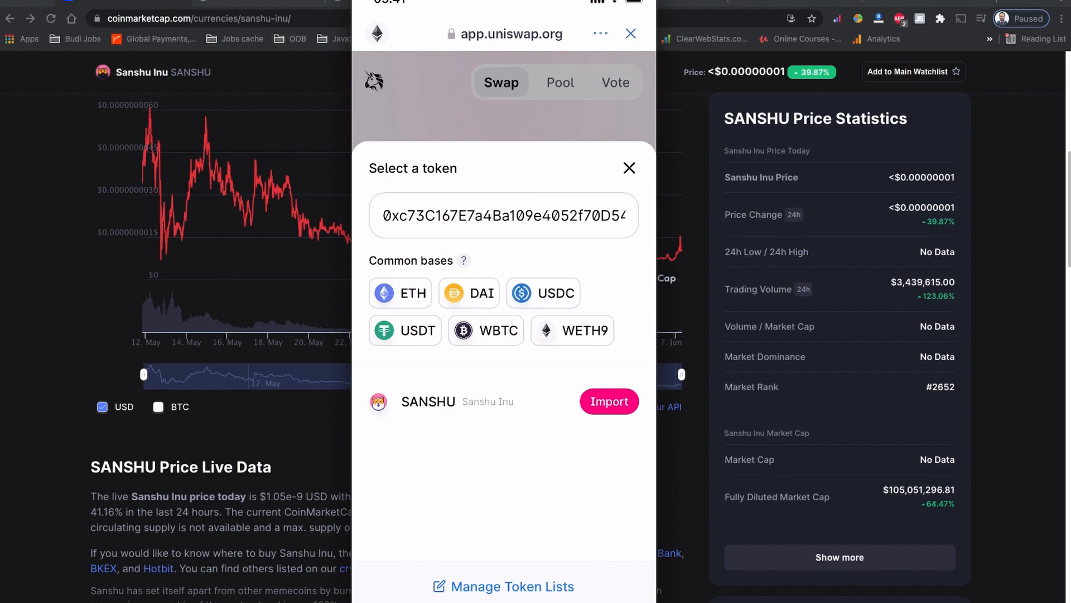
left_click(607, 401)
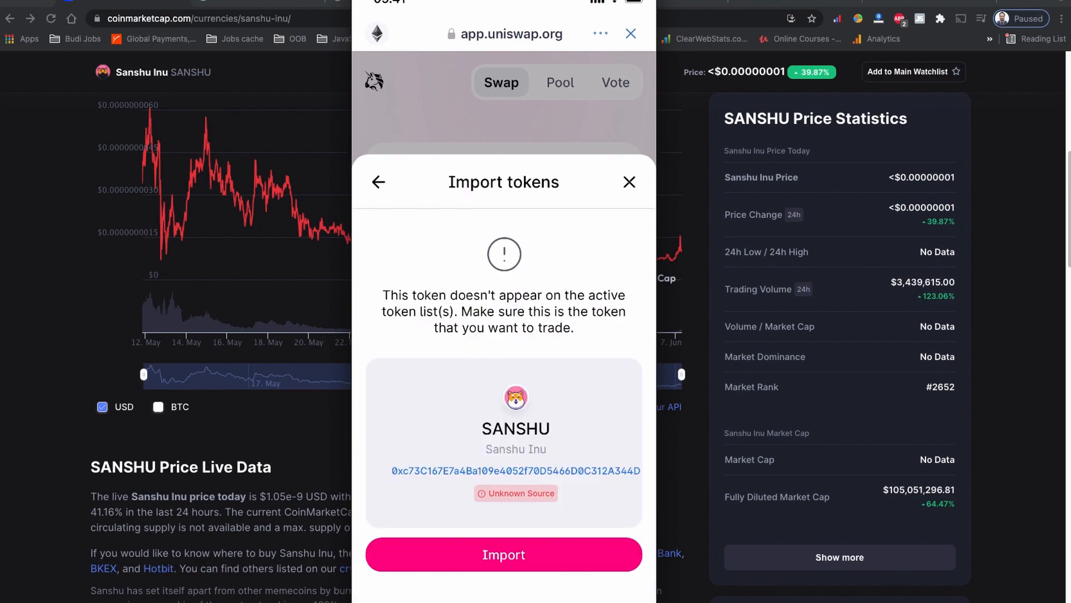
left_click(503, 554)
type("0.")
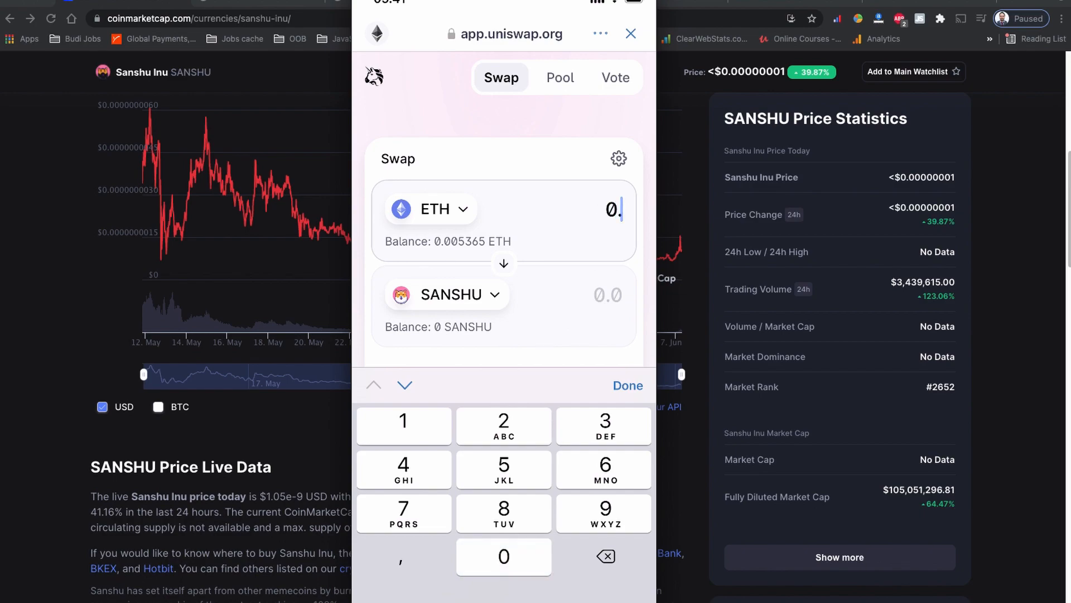
Step: Enter 0.002 ETH, trade through V2, and review the swap for about 5.23 billion SANSHU
left_click(503, 556)
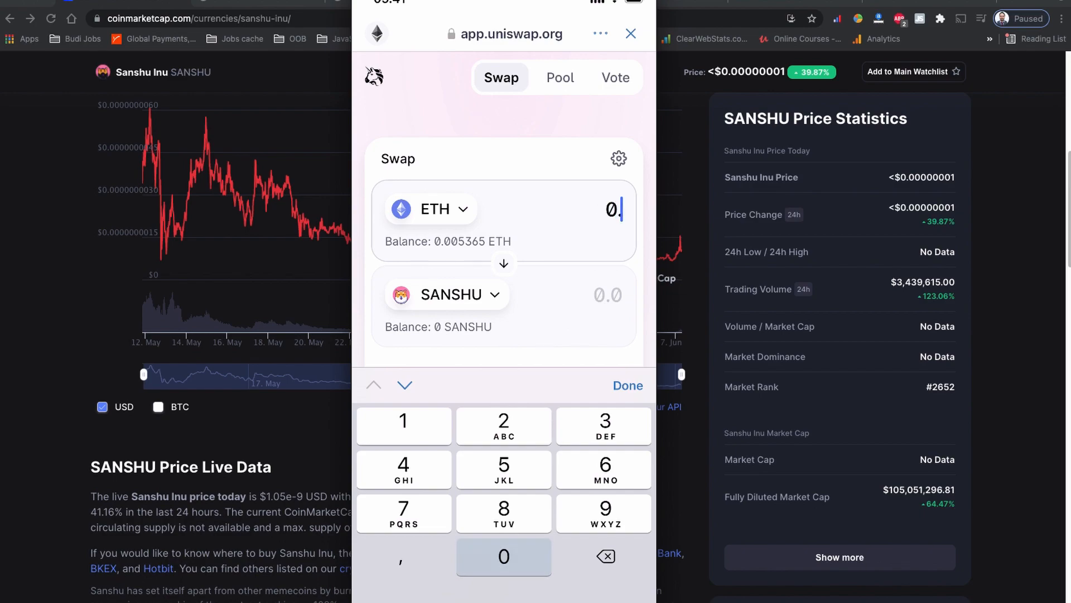
left_click(503, 555)
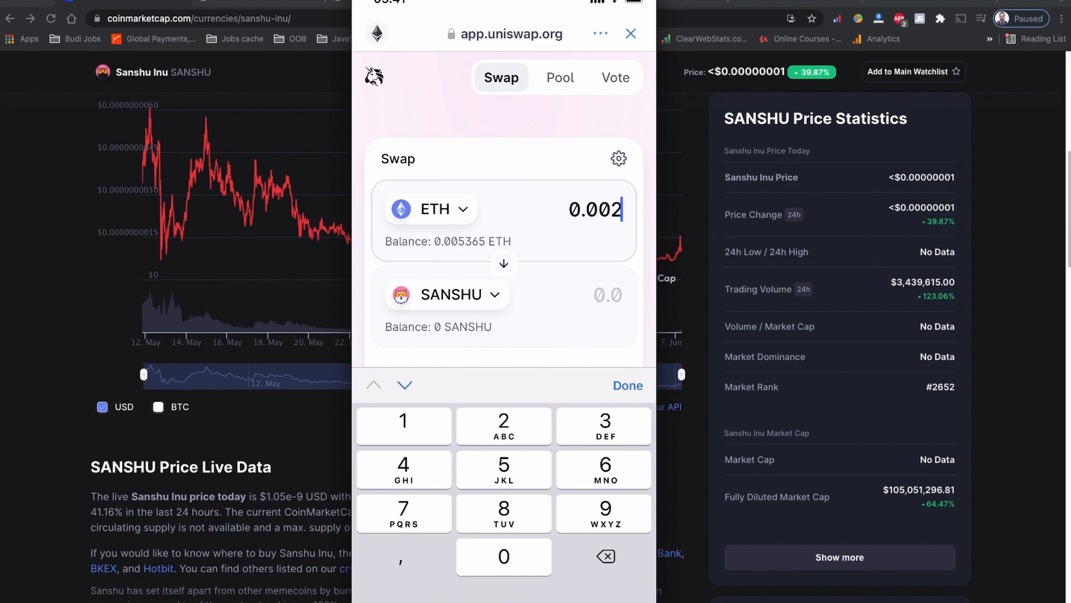
left_click(626, 385)
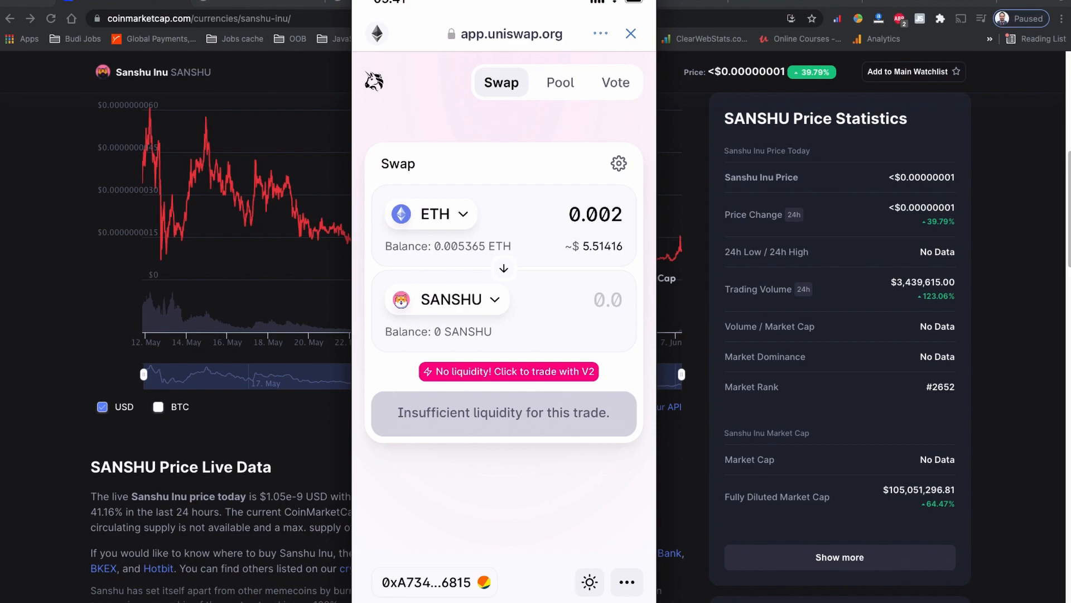
left_click(508, 371)
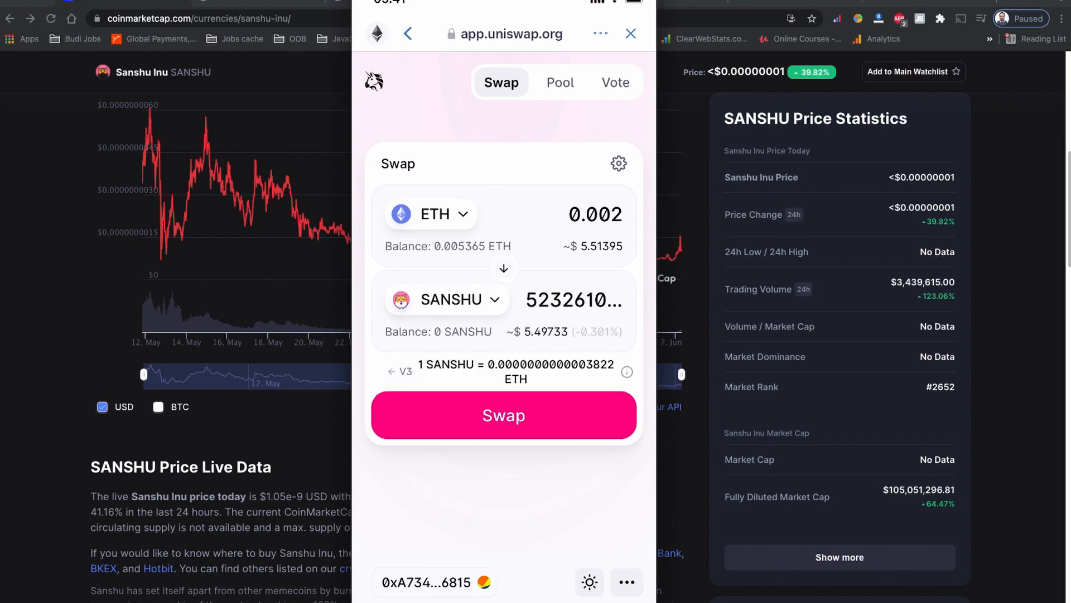
left_click(503, 415)
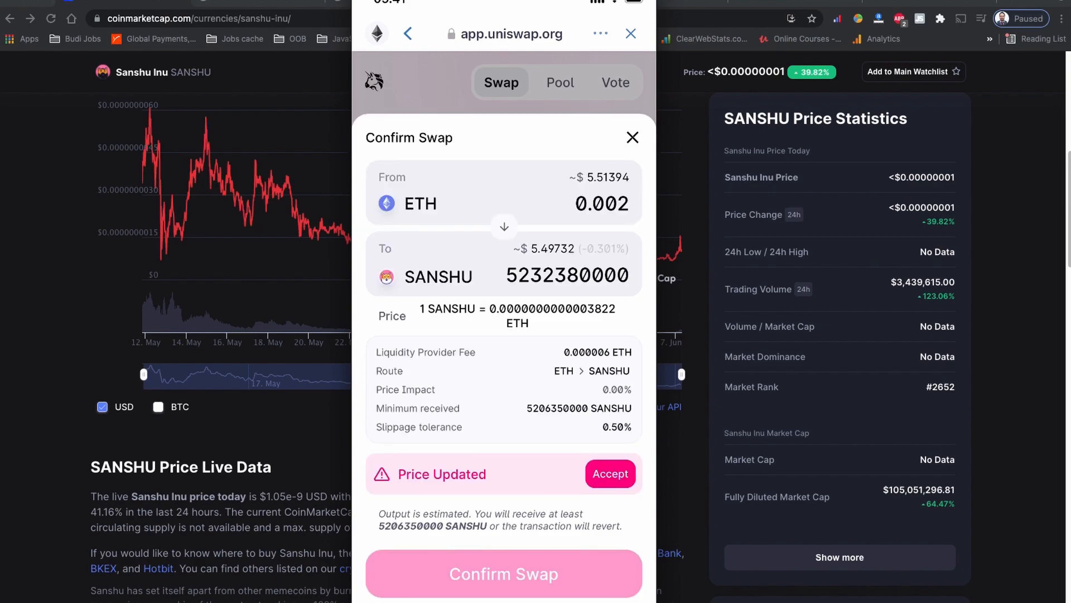
Step: Accept the updated price and confirm the swap, which errors asking for higher slippage
left_click(609, 473)
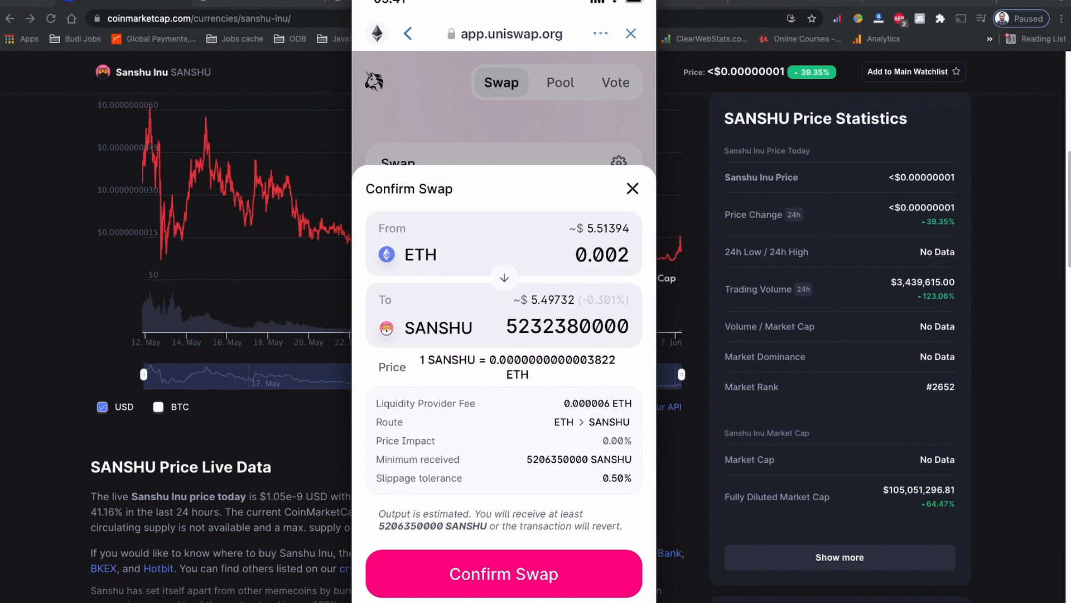
left_click(503, 573)
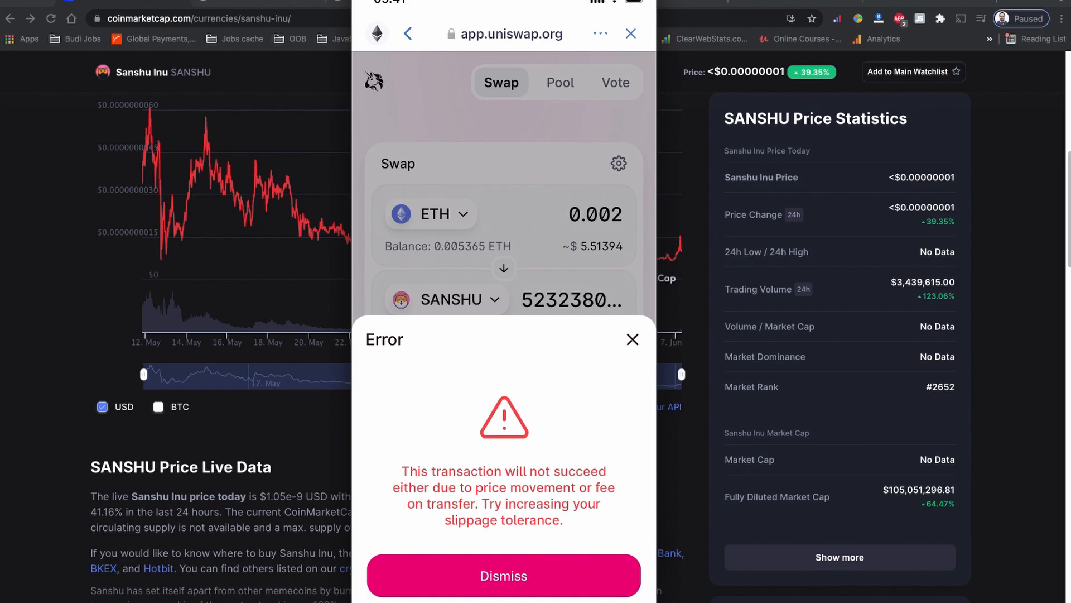
Step: Dismiss the error, set slippage tolerance to 12%, and confirm the swap again
left_click(503, 576)
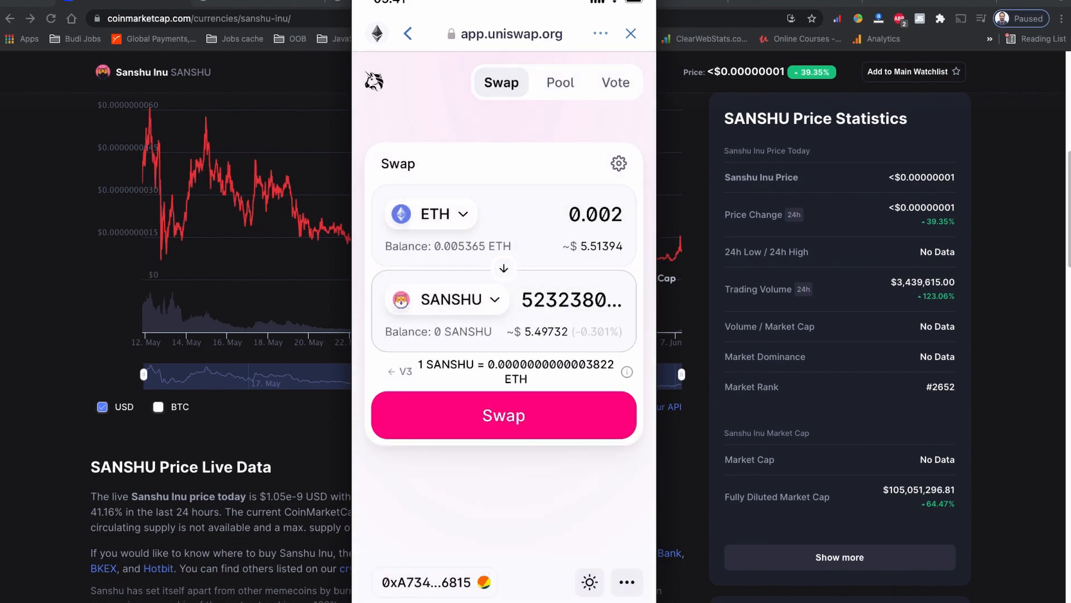
left_click(617, 164)
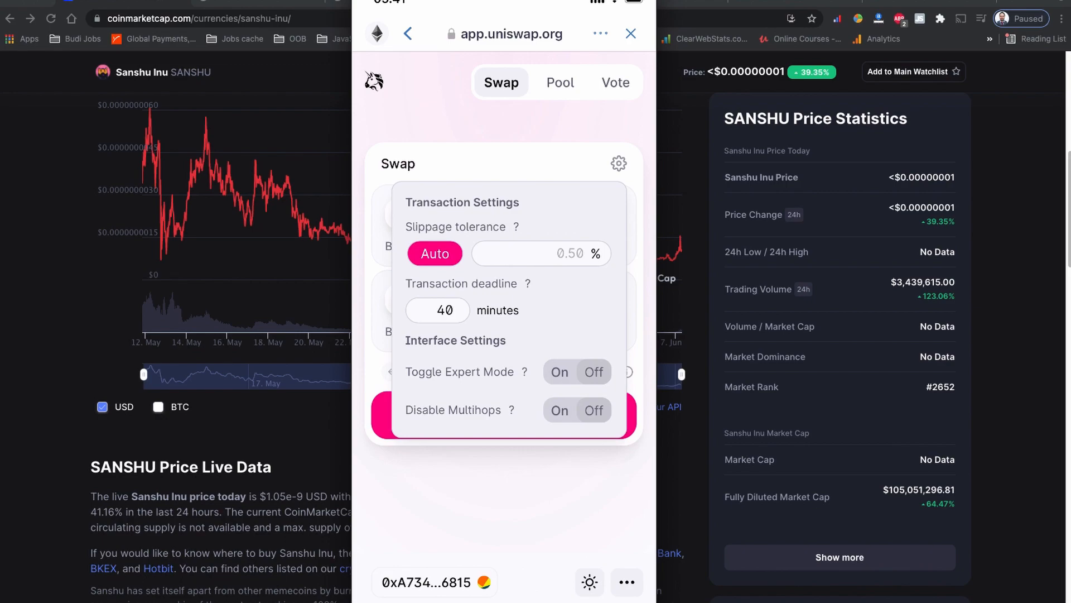
left_click(533, 241)
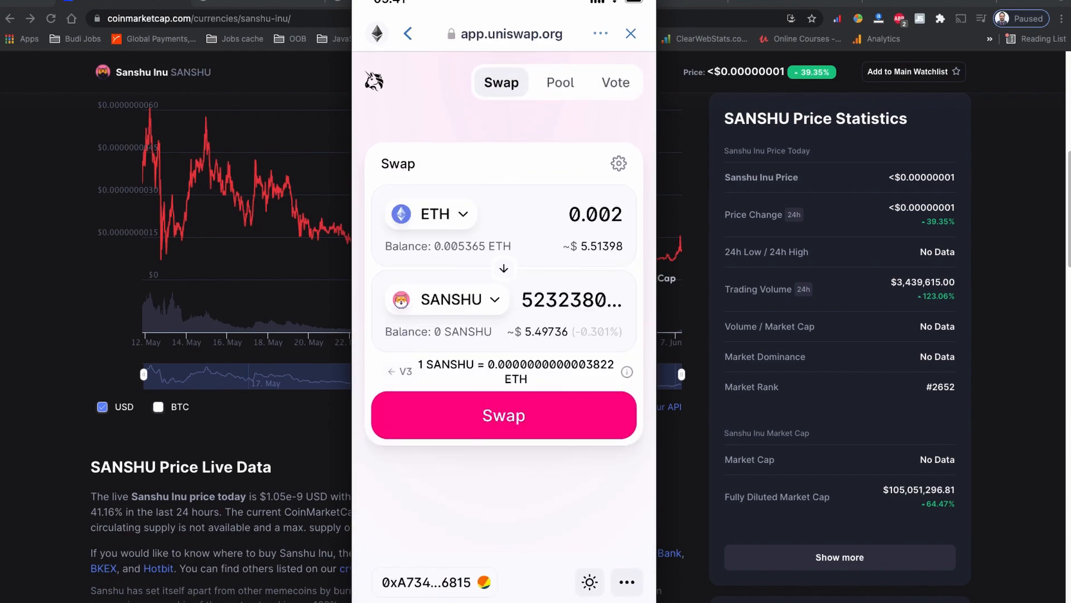
left_click(503, 414)
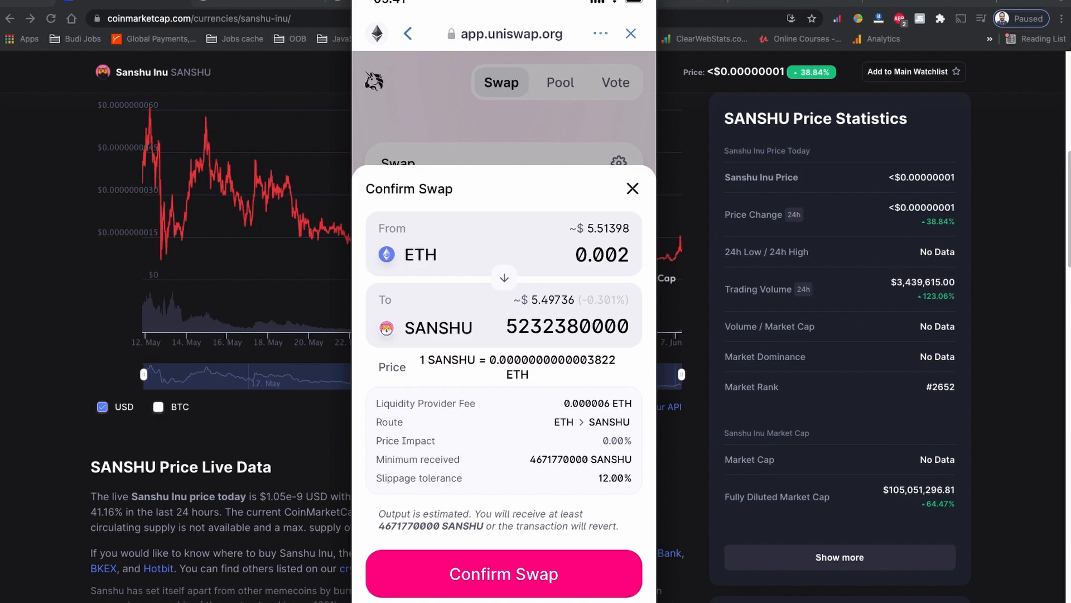
left_click(503, 573)
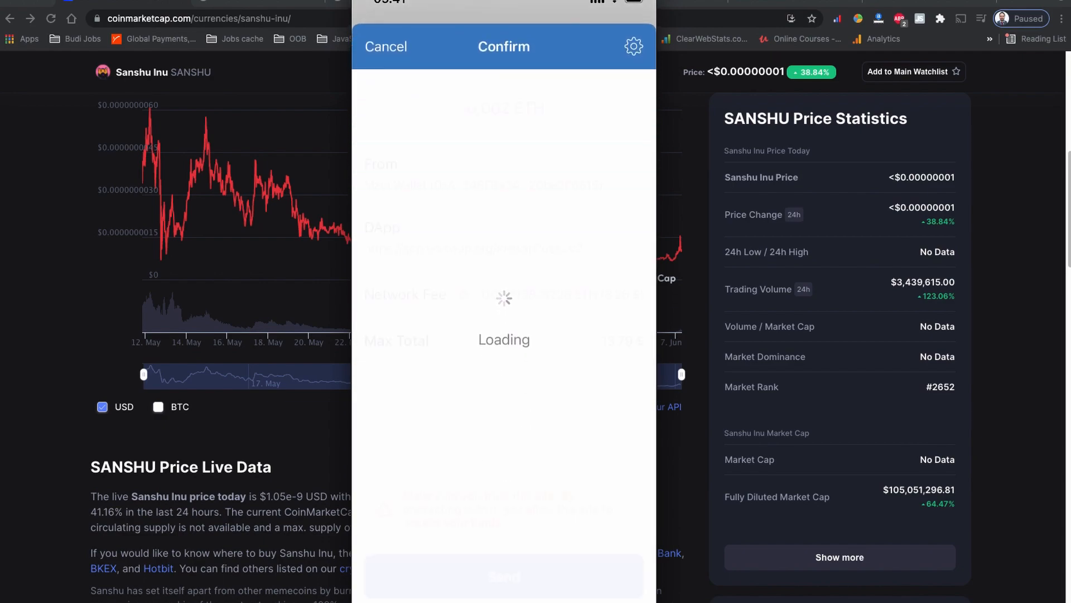